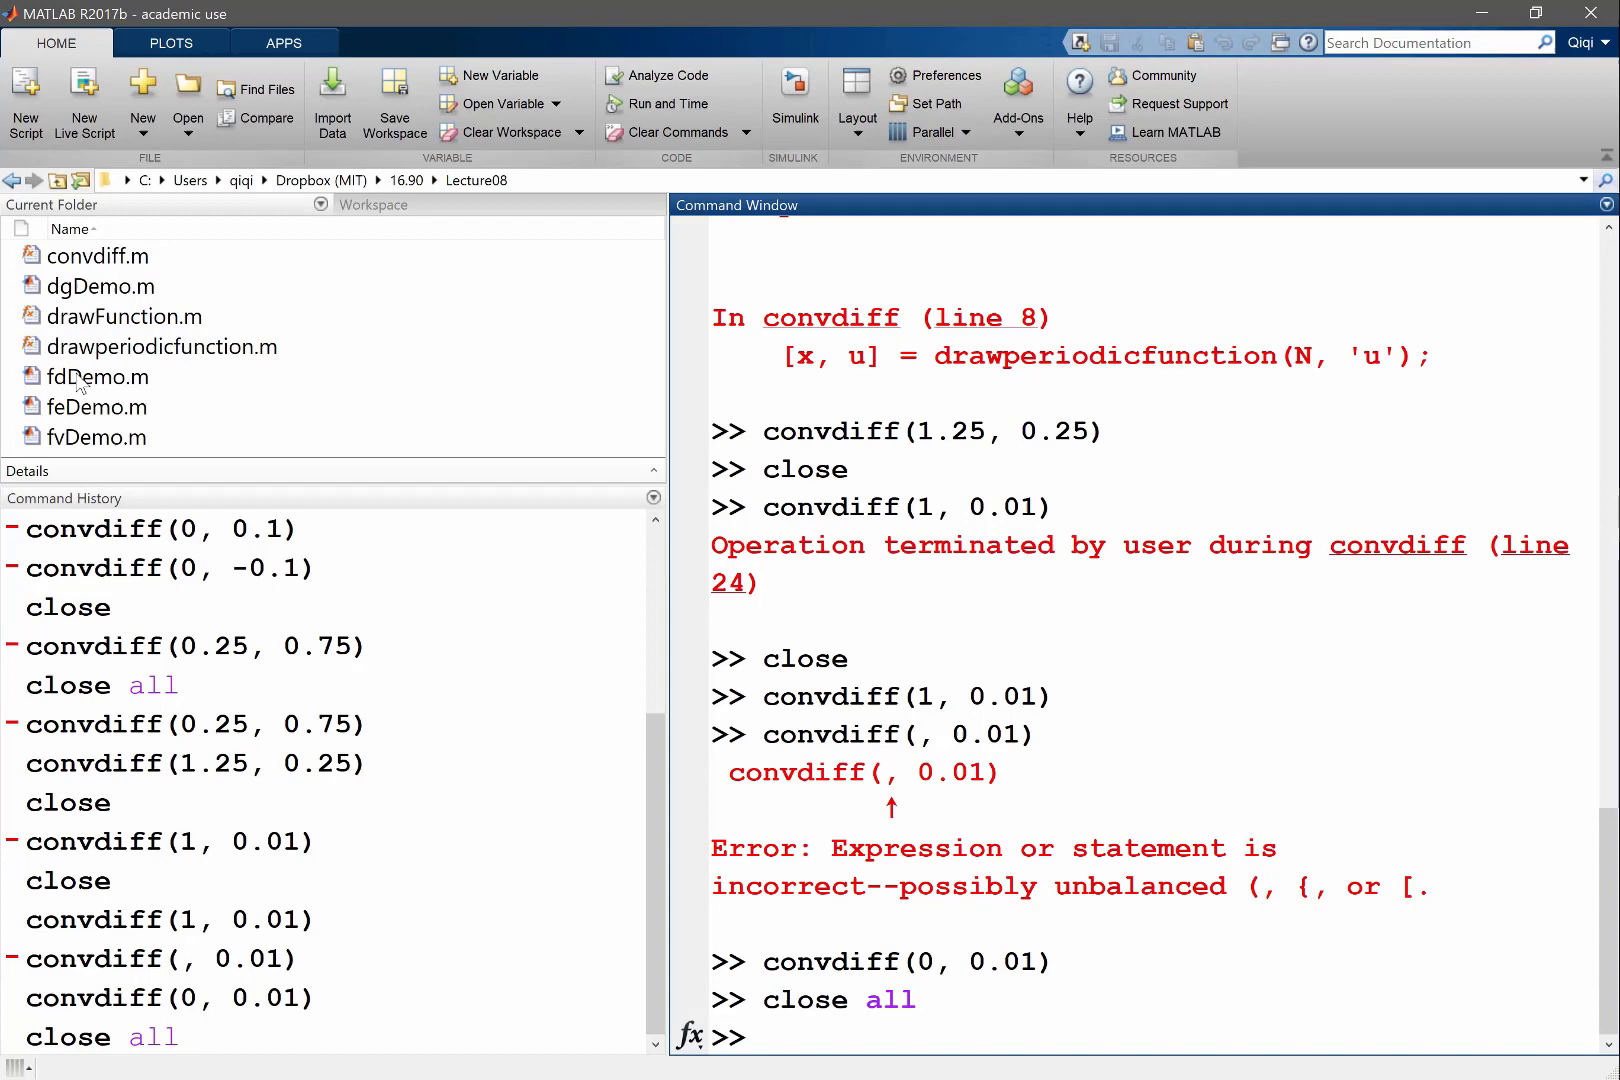
# - Select the fdDemo.m, fvDemo.m and feDemo.m script files in the Current Folder
pyautogui.click(99, 376)
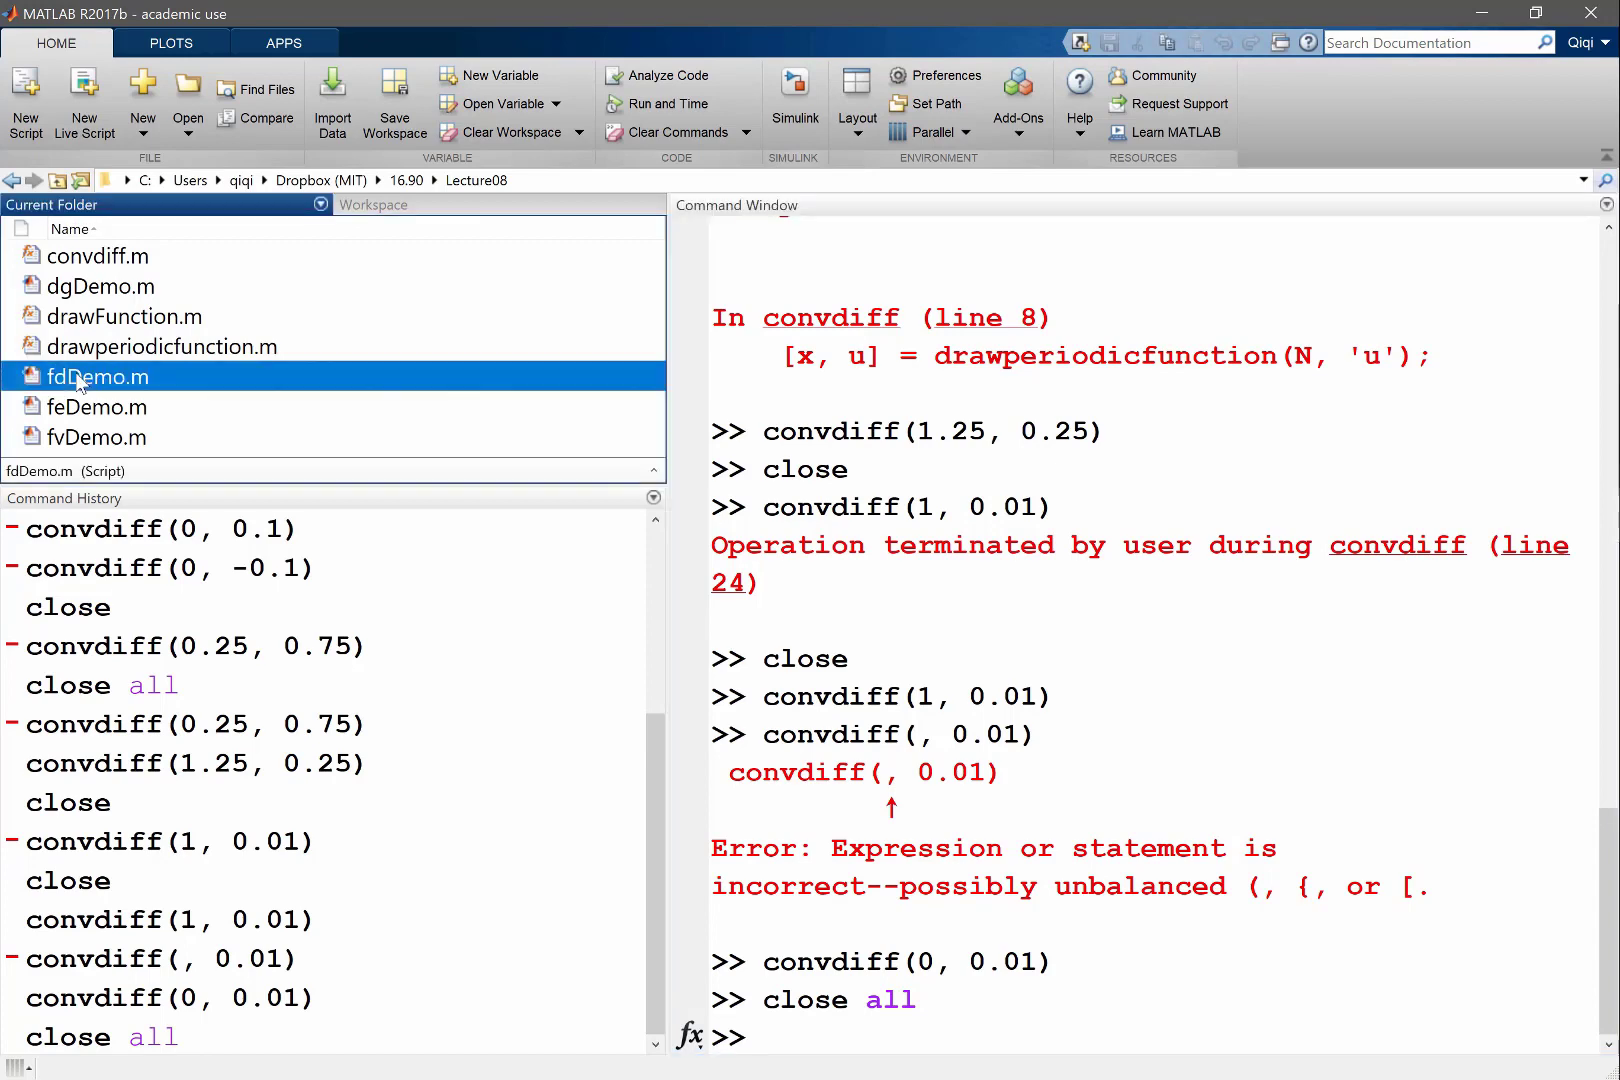
pyautogui.moveTo(91, 442)
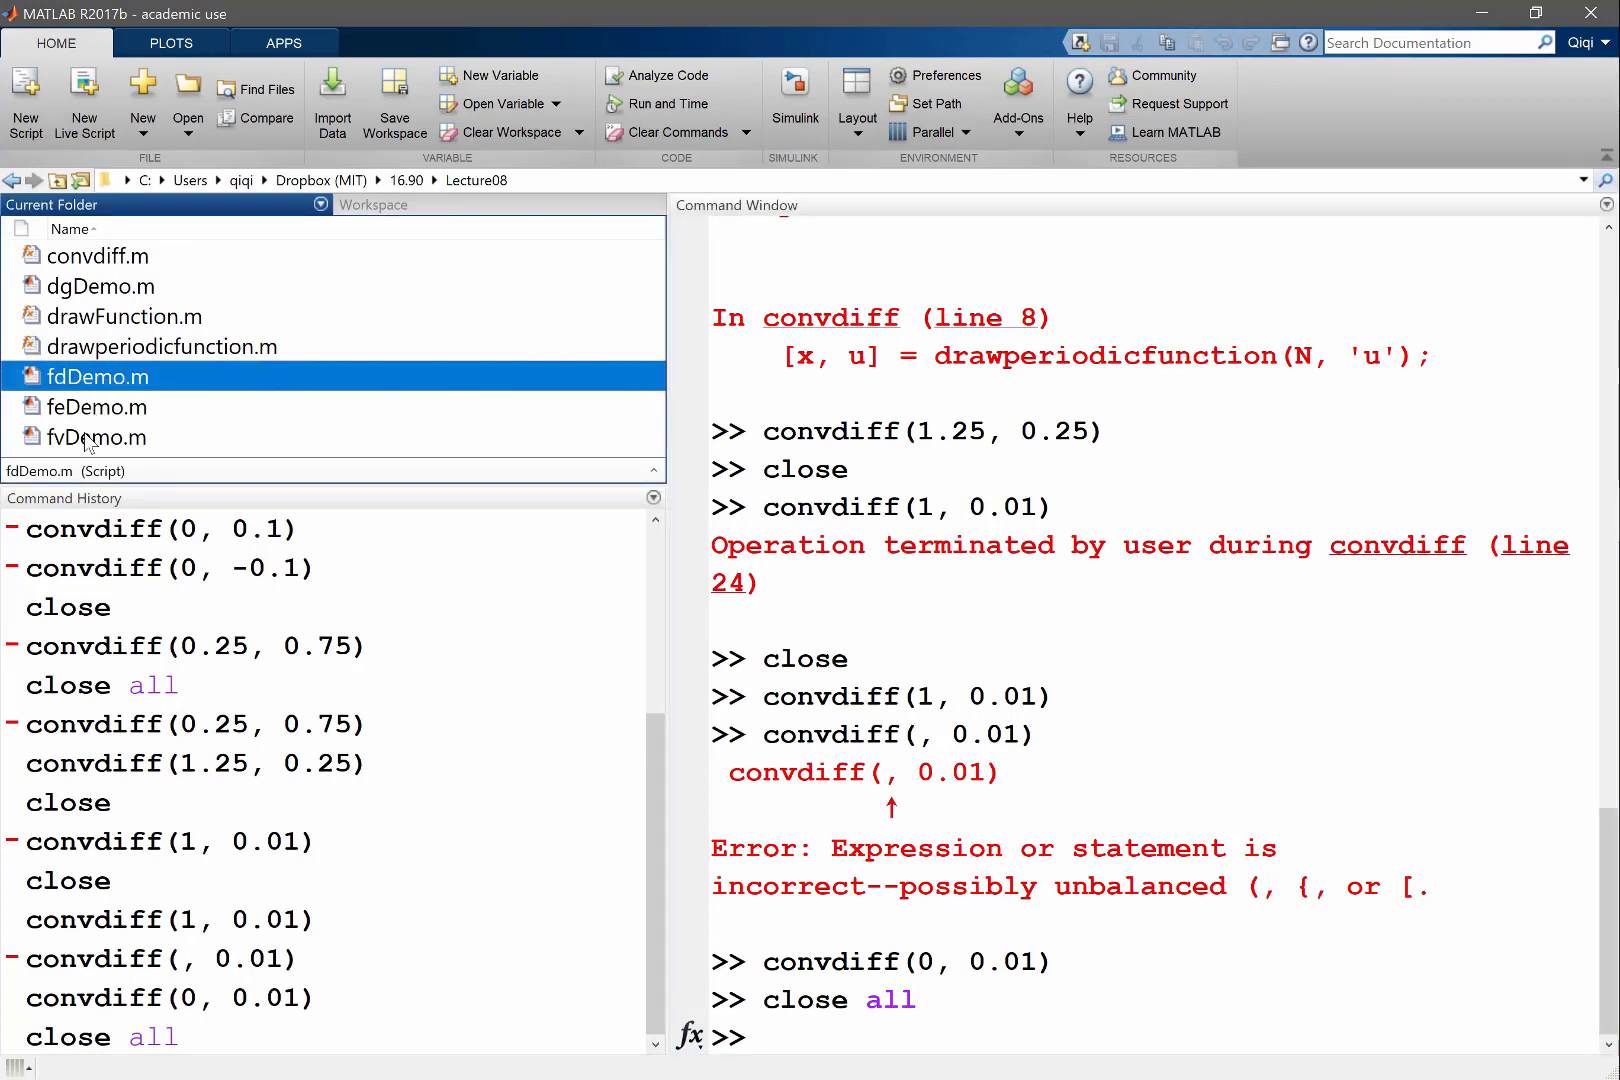
pyautogui.click(98, 436)
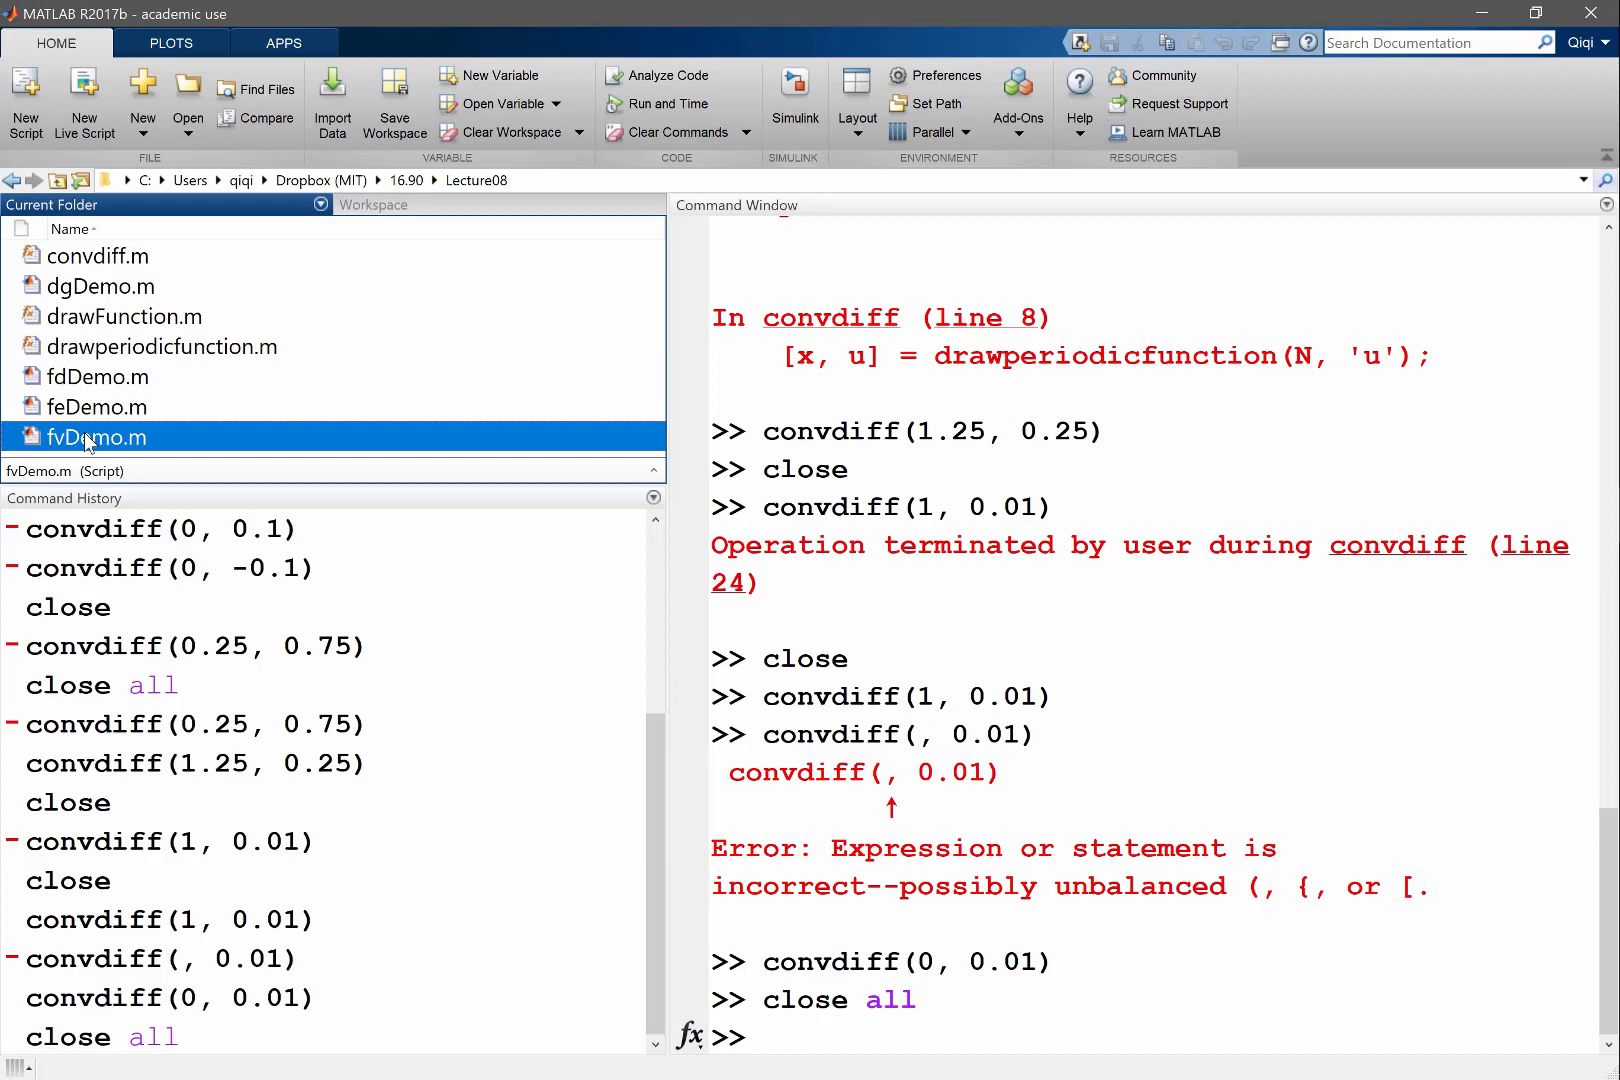
pyautogui.click(98, 406)
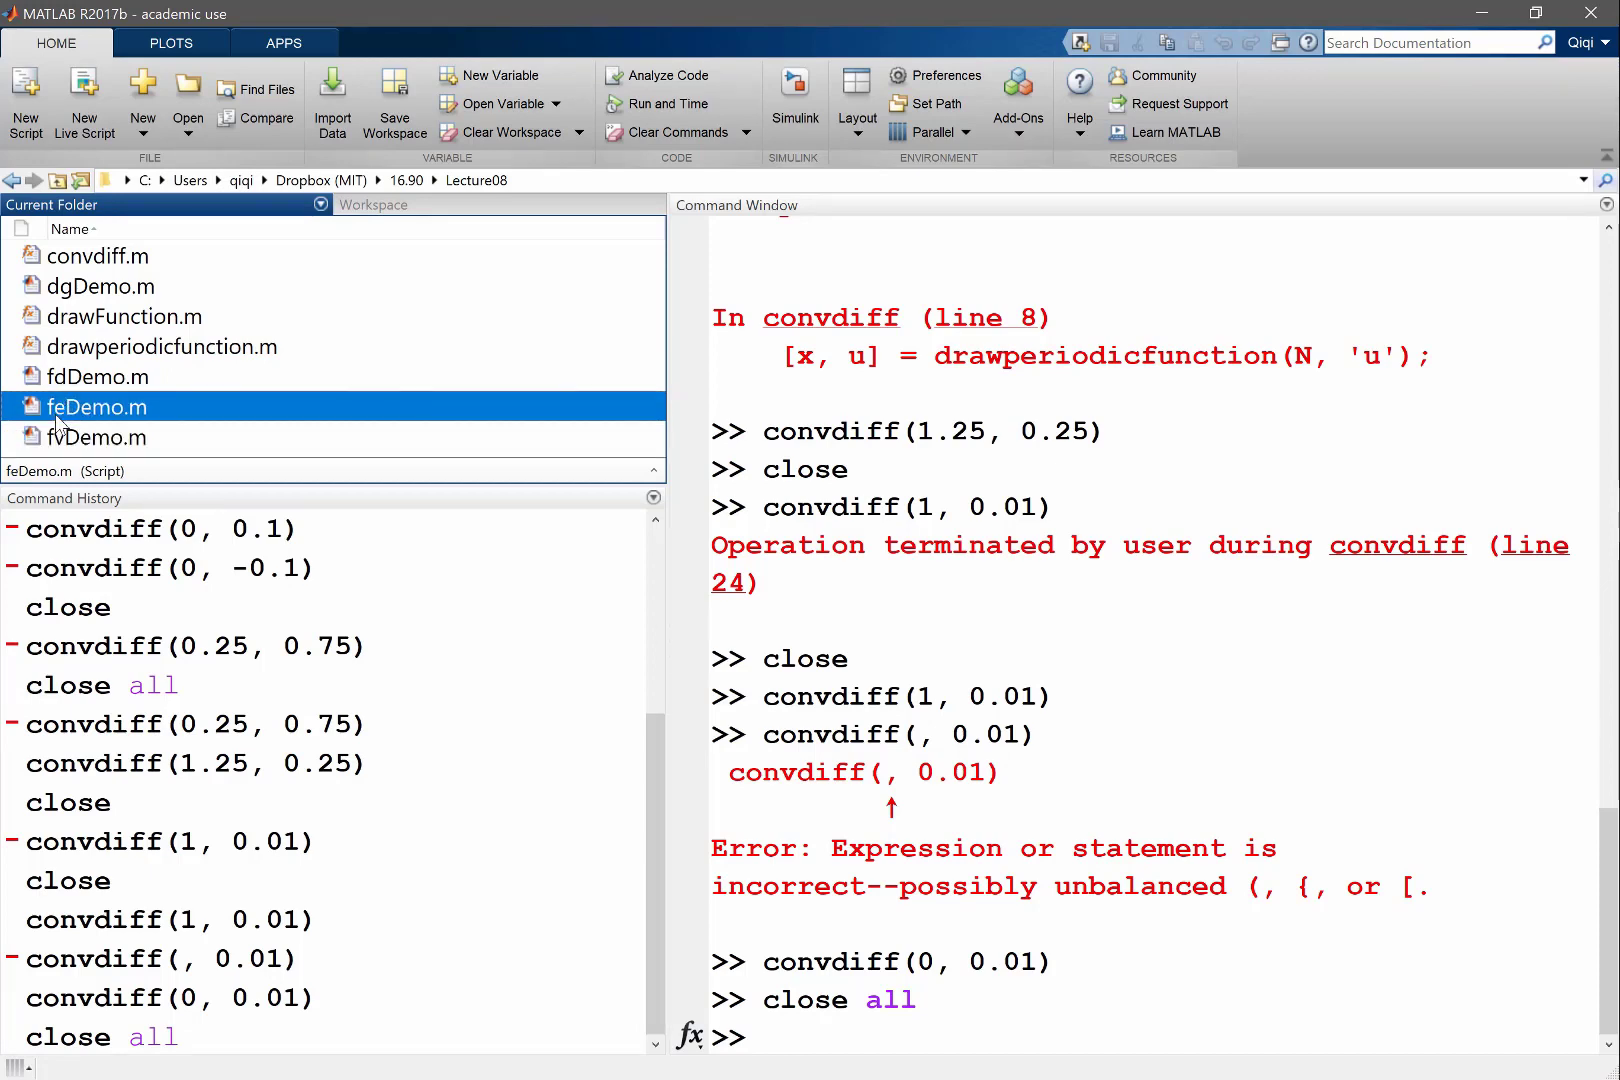
# - Run fdDemo, maximize its figure, then return to the main MATLAB window
pyautogui.write('fdDemo')
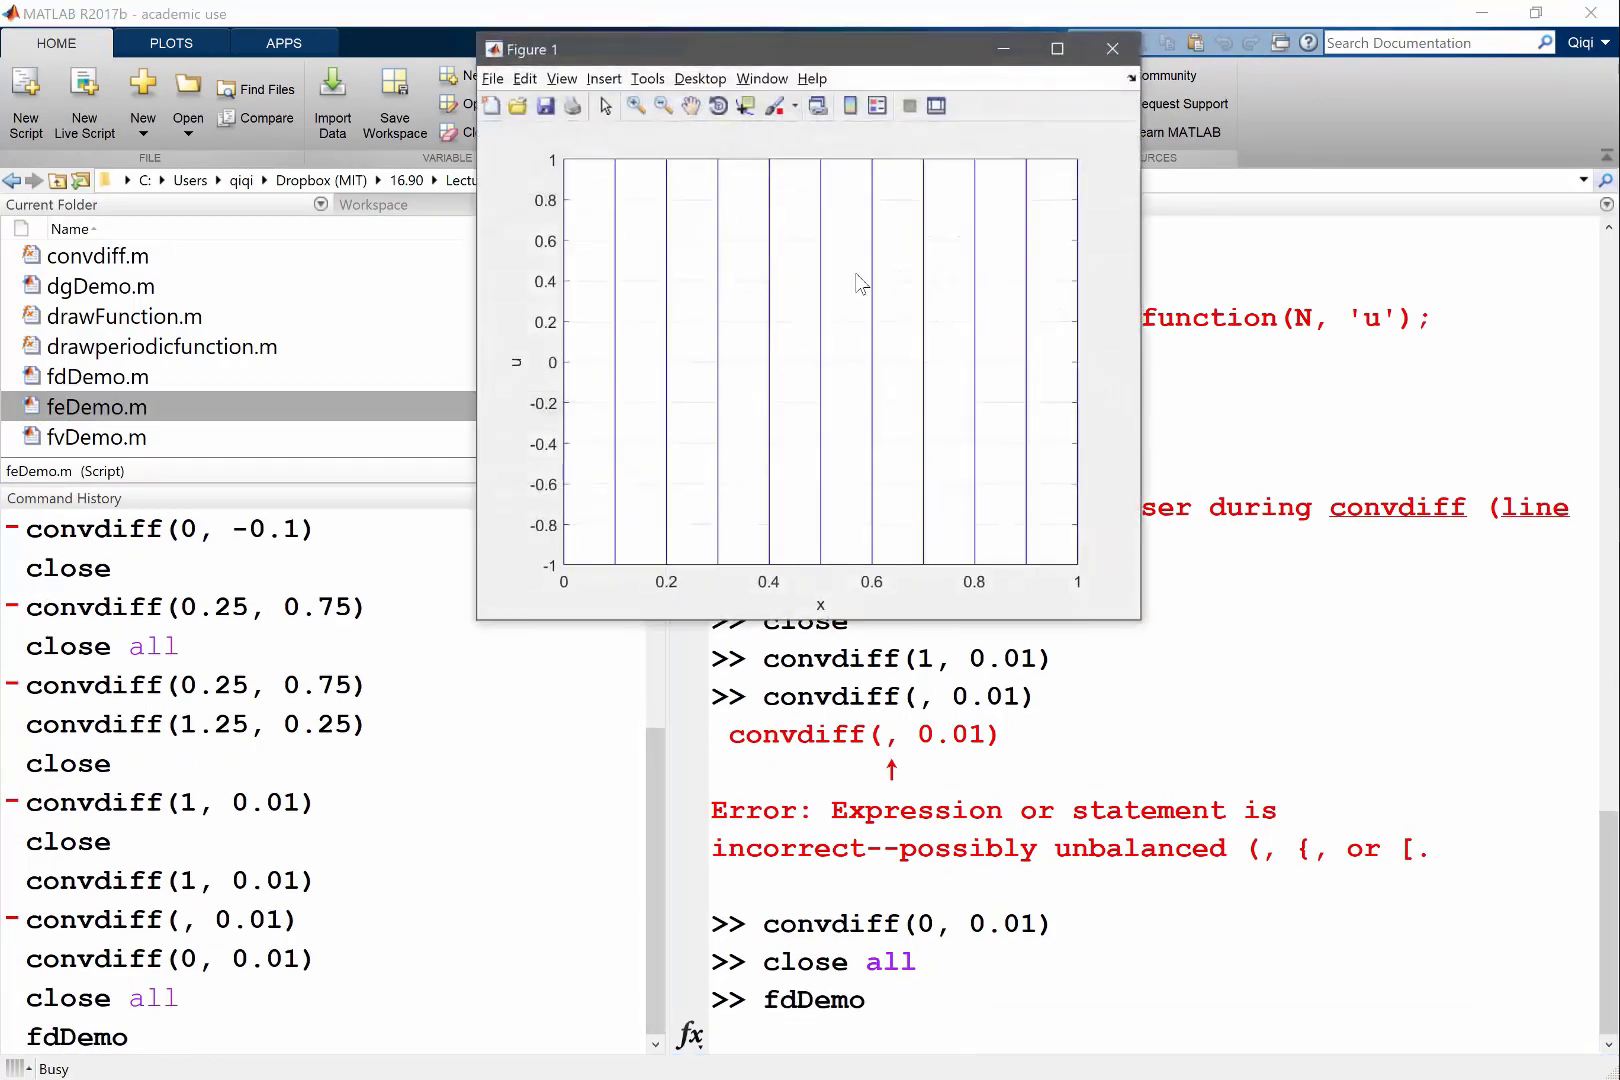
pyautogui.click(1055, 49)
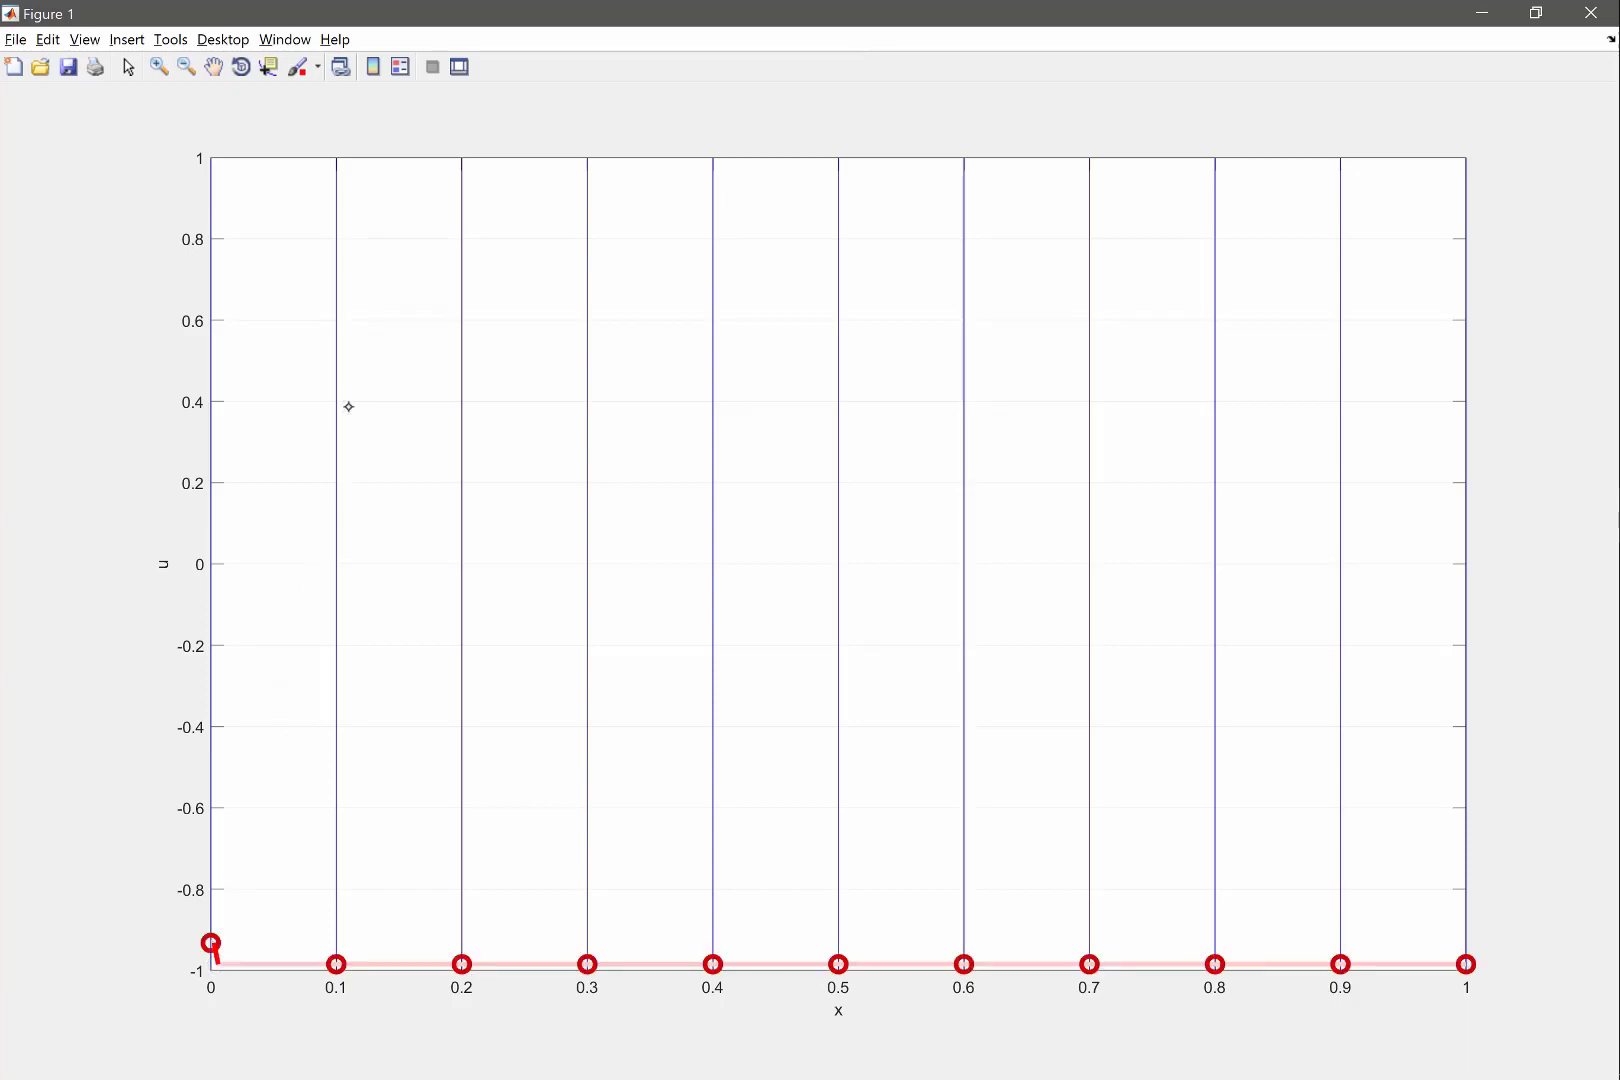
pyautogui.press('alt+tab')
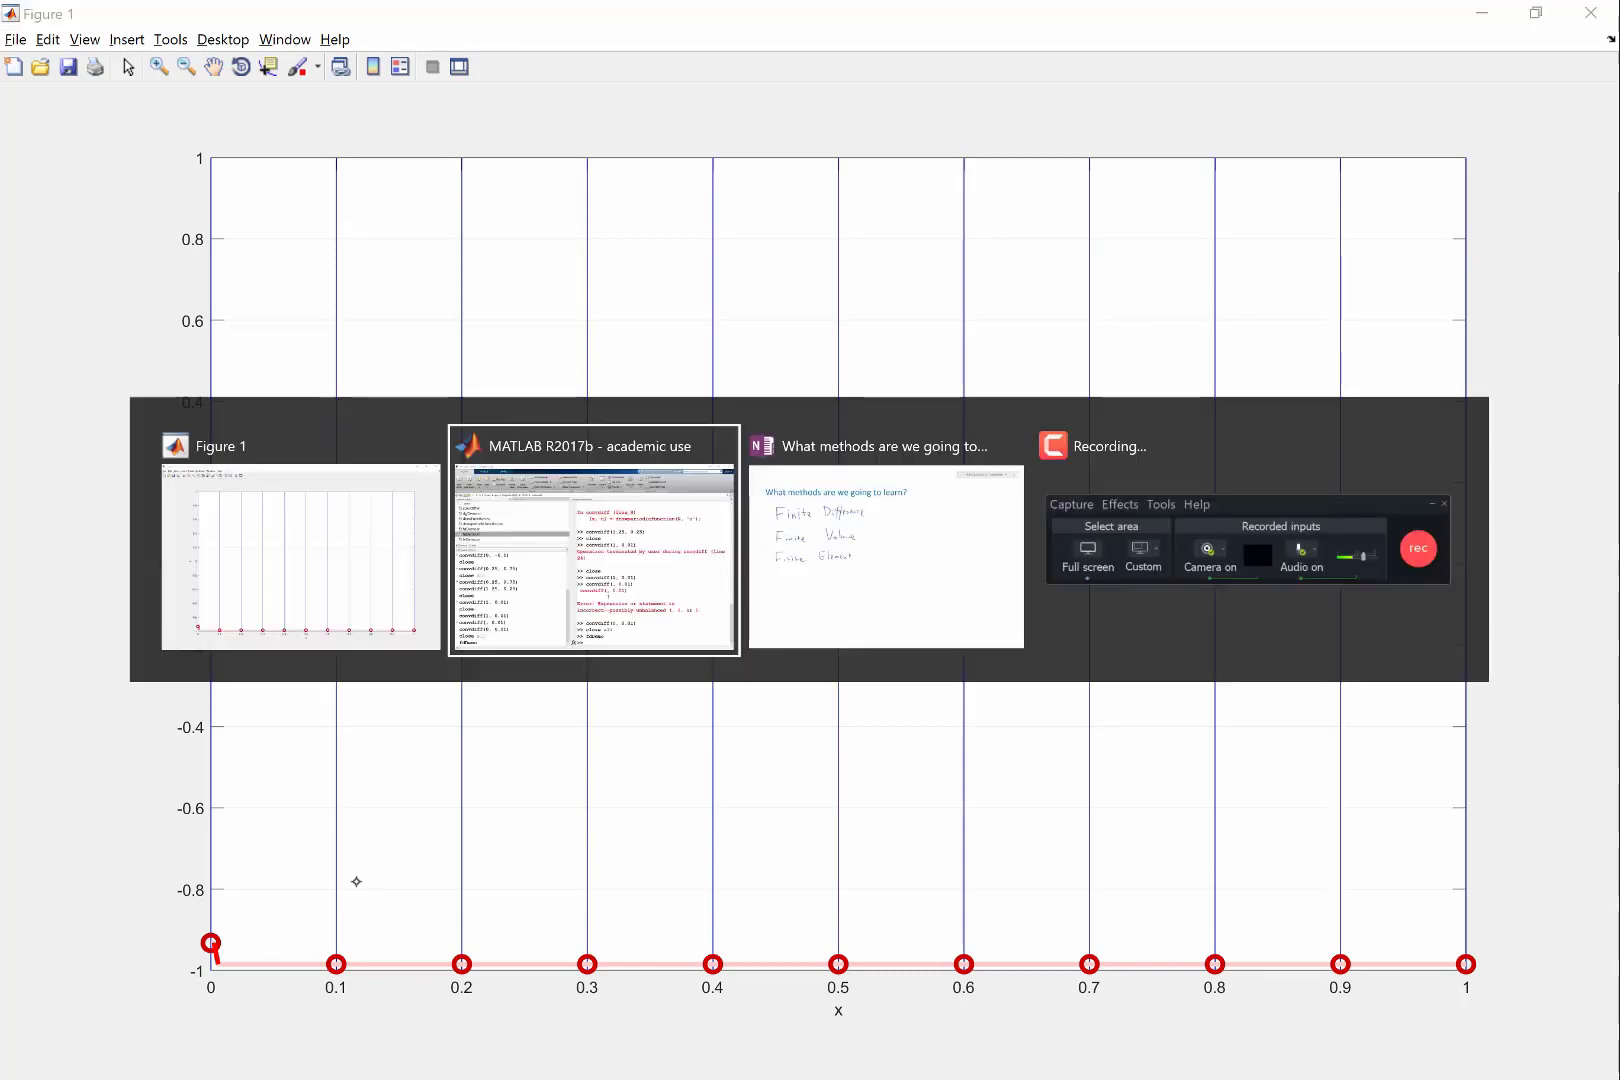
pyautogui.click(593, 543)
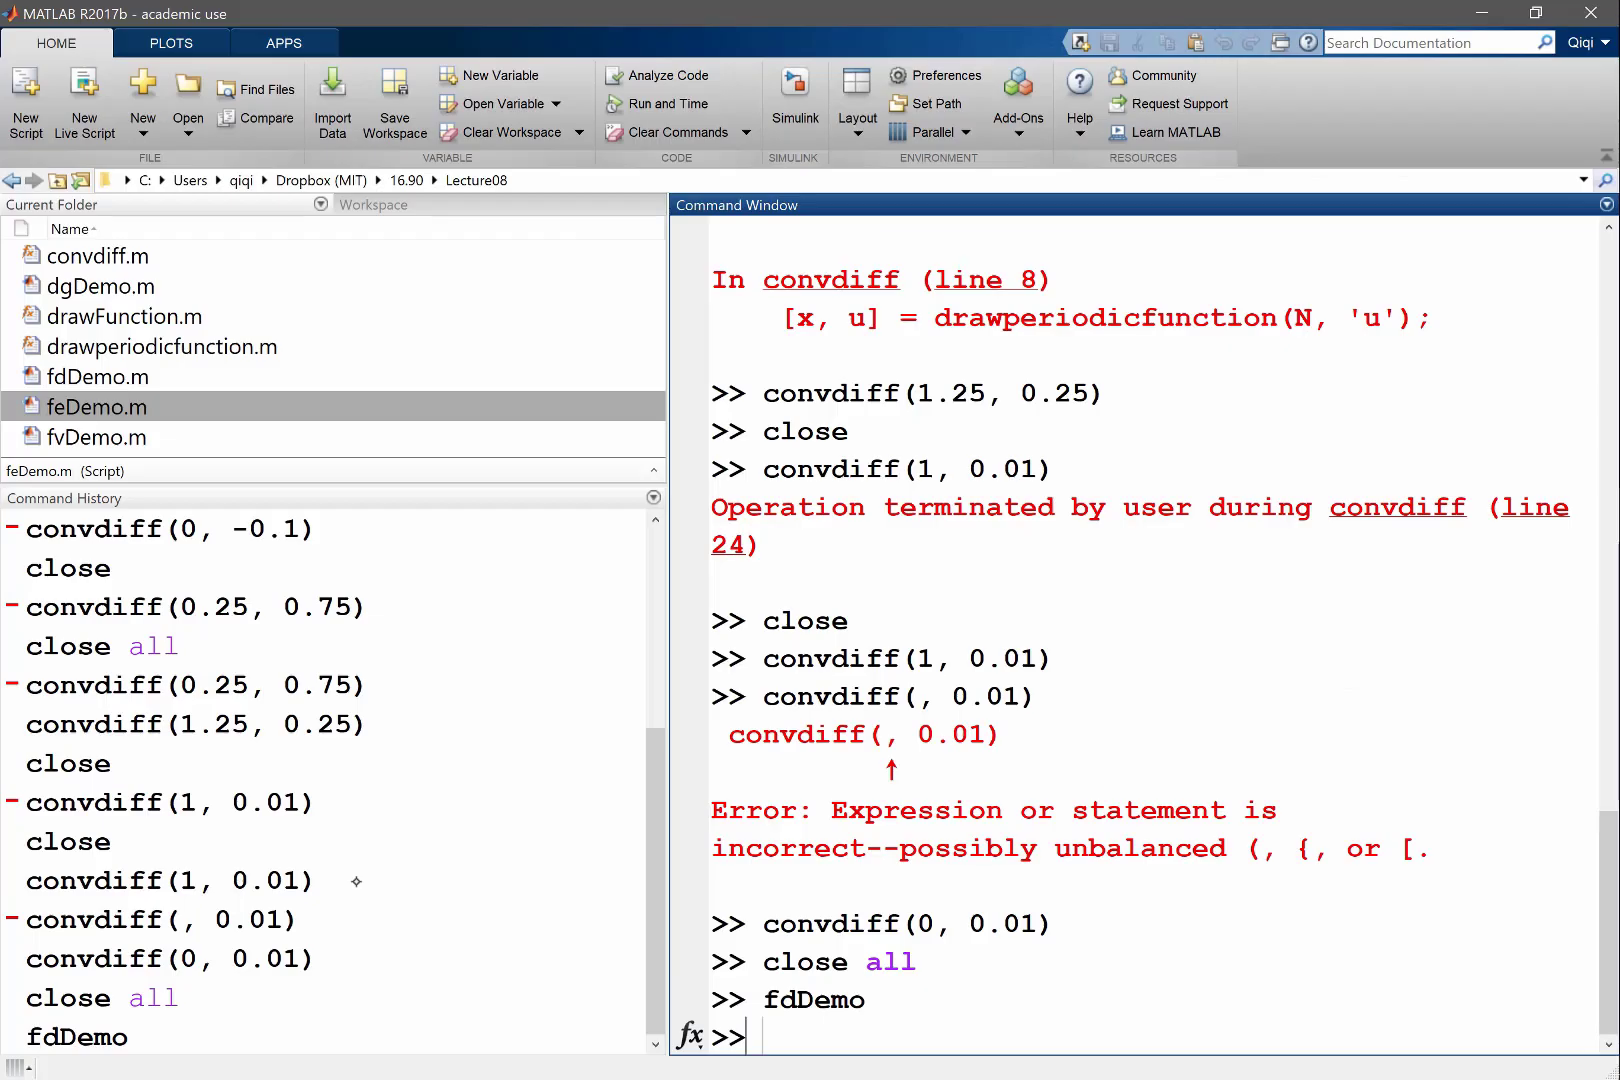
# - Rerun fdDemo and maximize the resulting Figure 2
pyautogui.write('fdDemo')
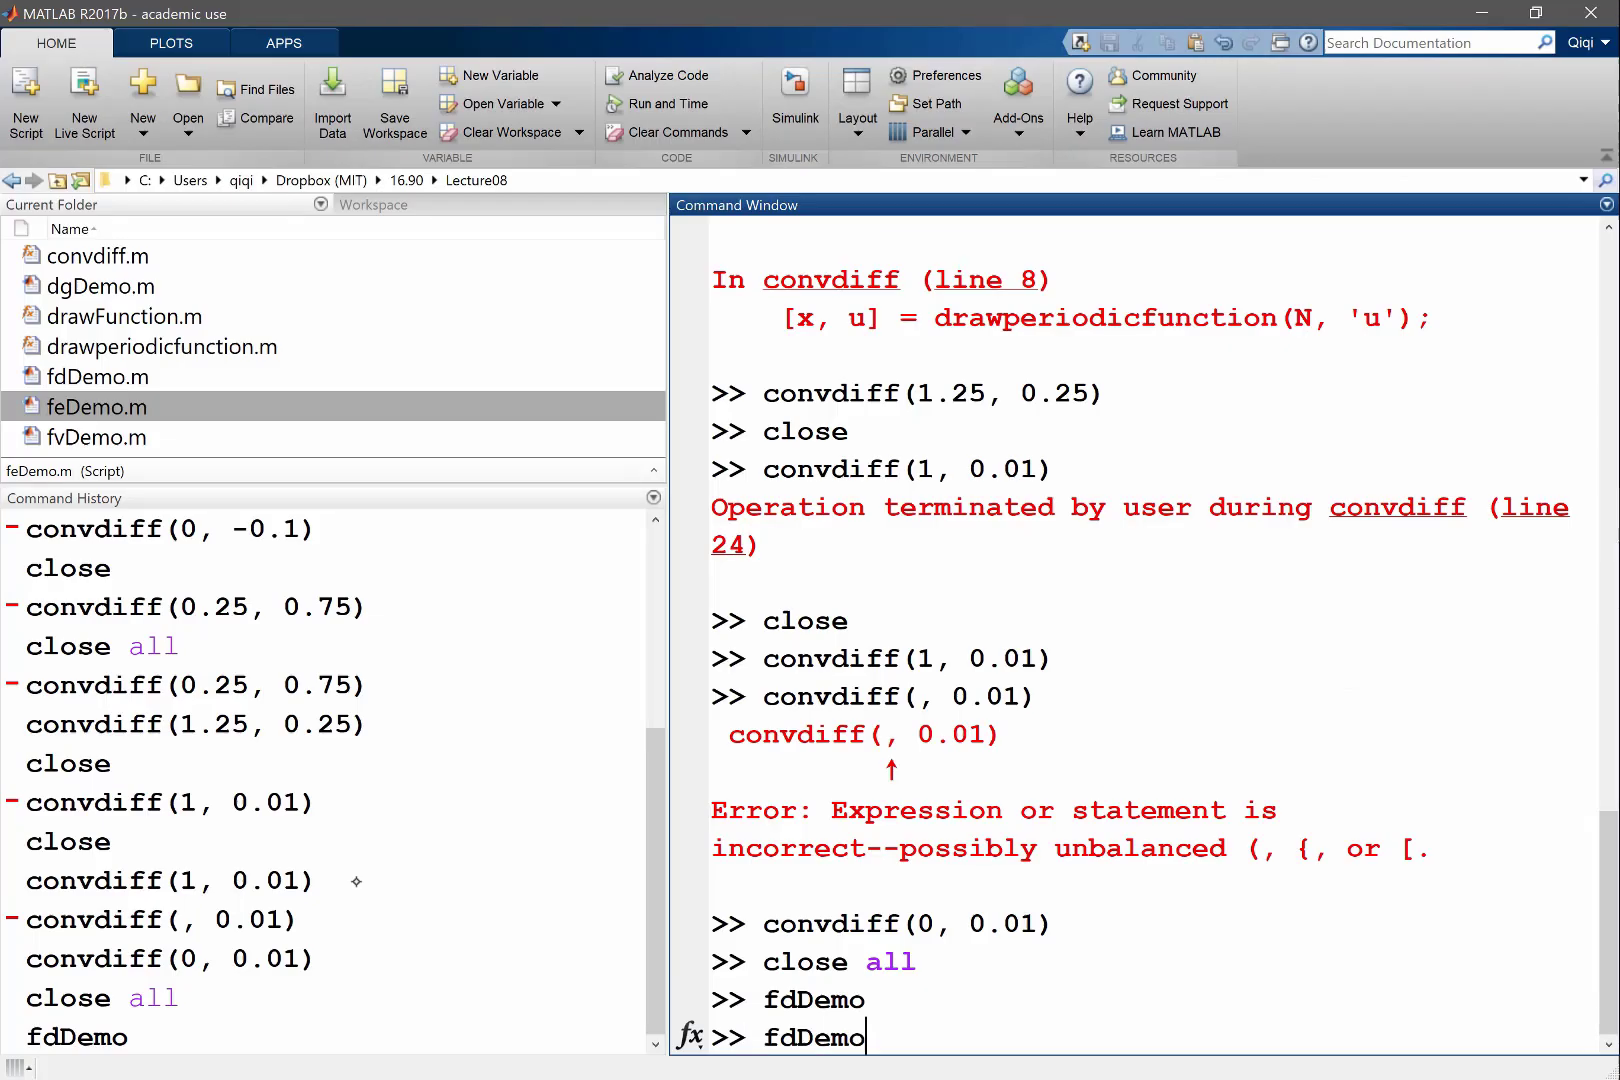
pyautogui.press('Return')
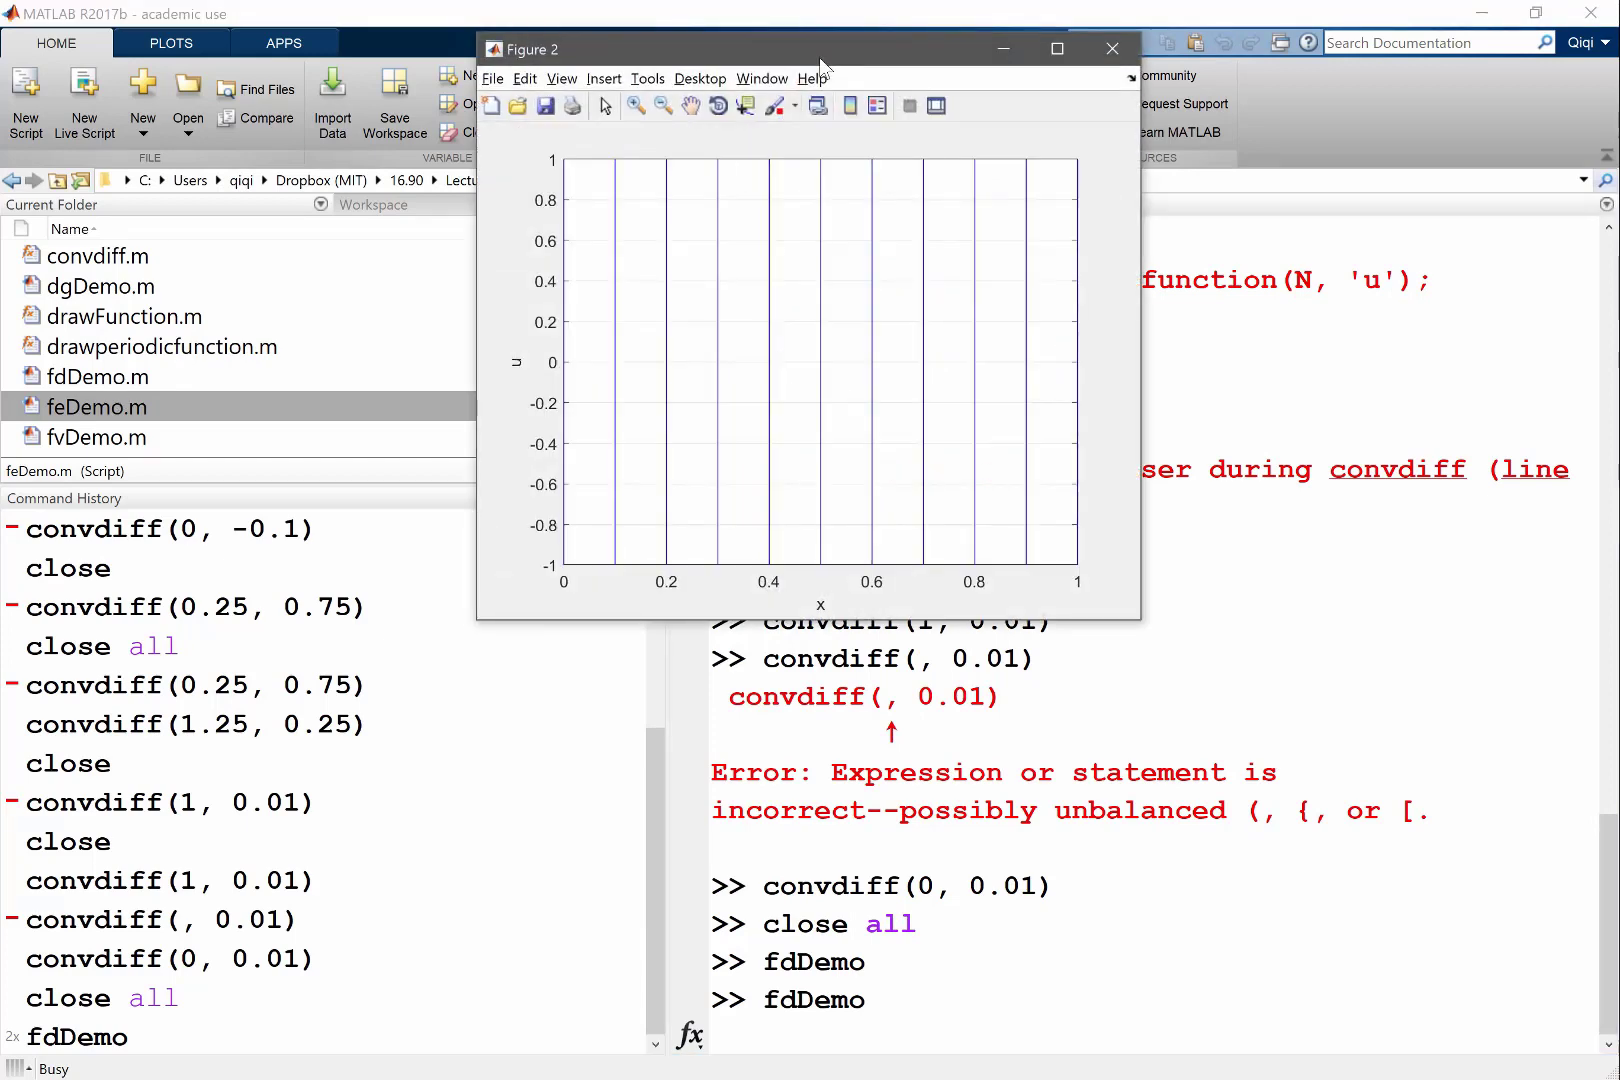
pyautogui.click(1056, 49)
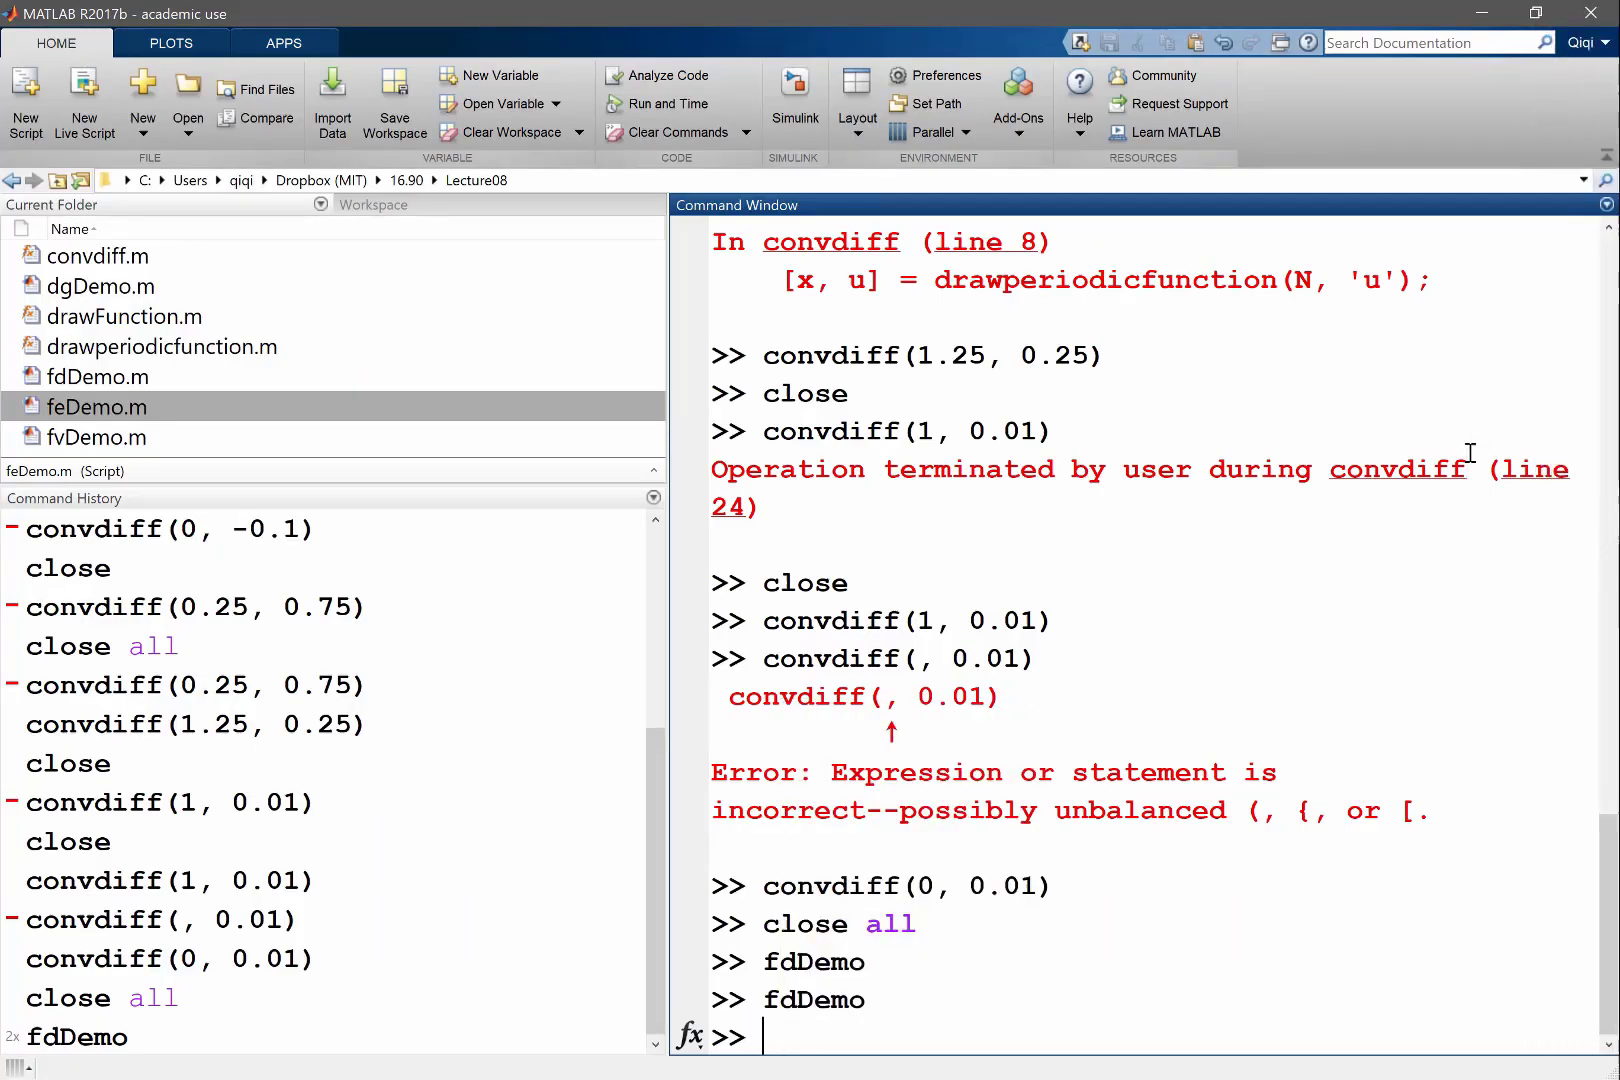
# - Run close all, rerun fdDemo, and maximize Figure 1 for sketching
pyautogui.write('clos')
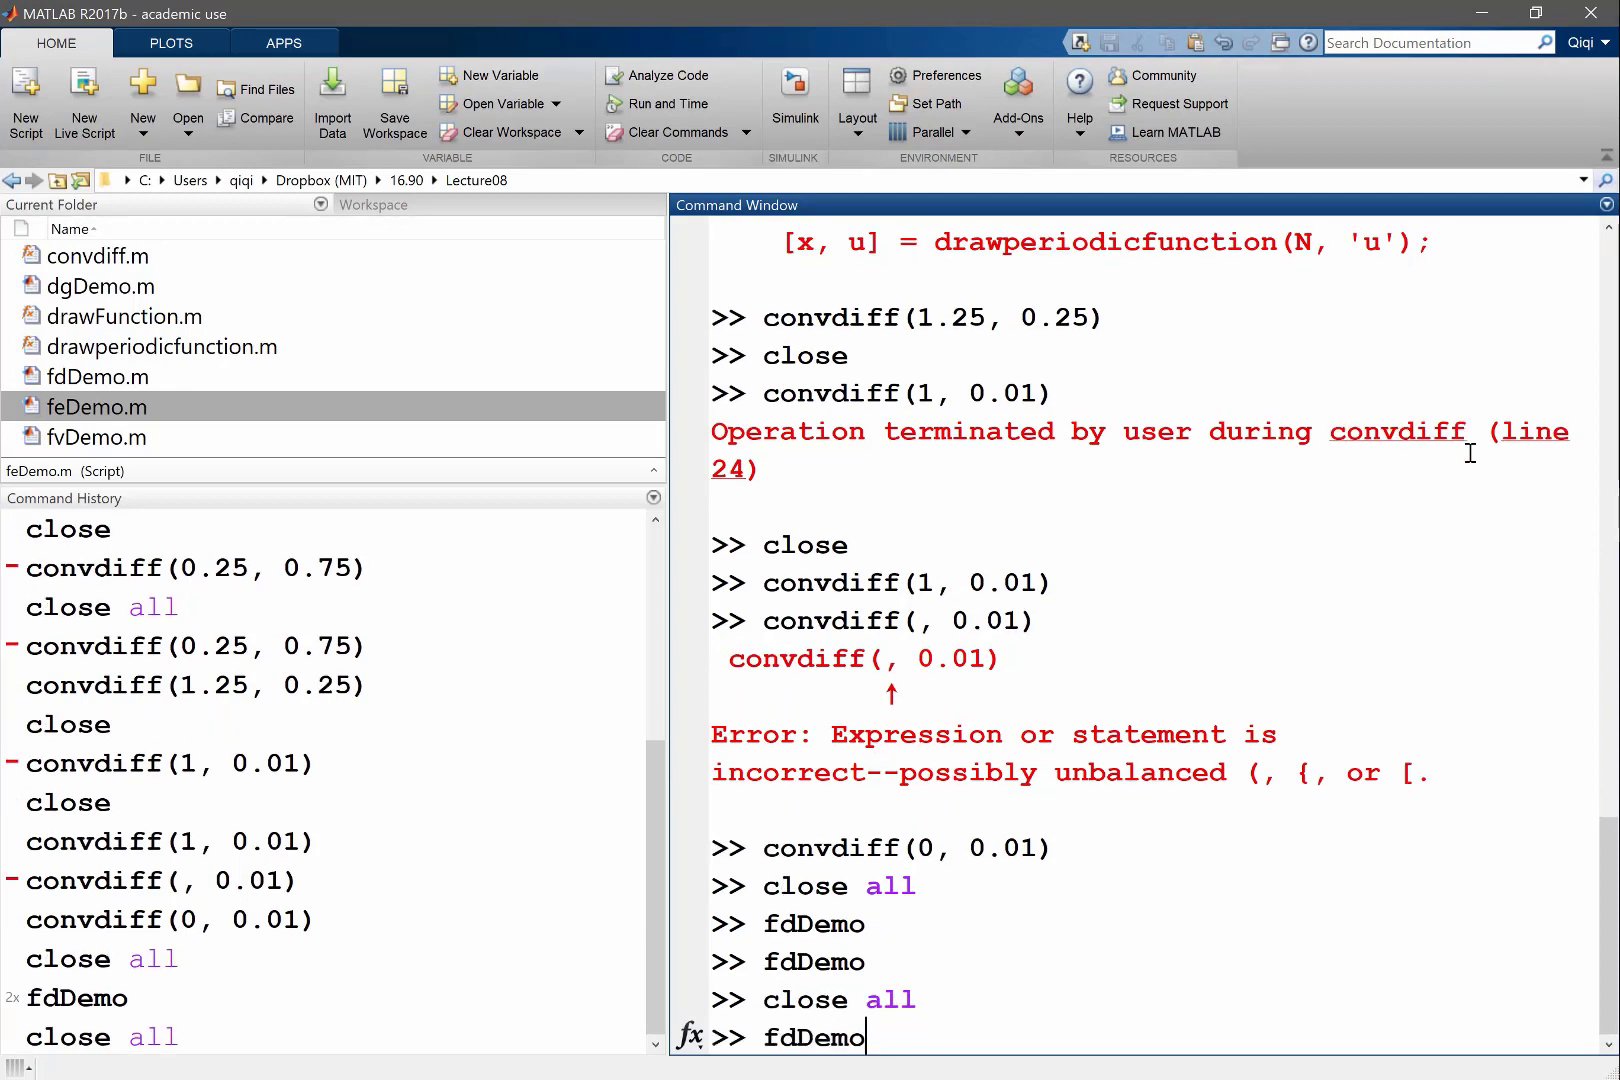
pyautogui.press('Return')
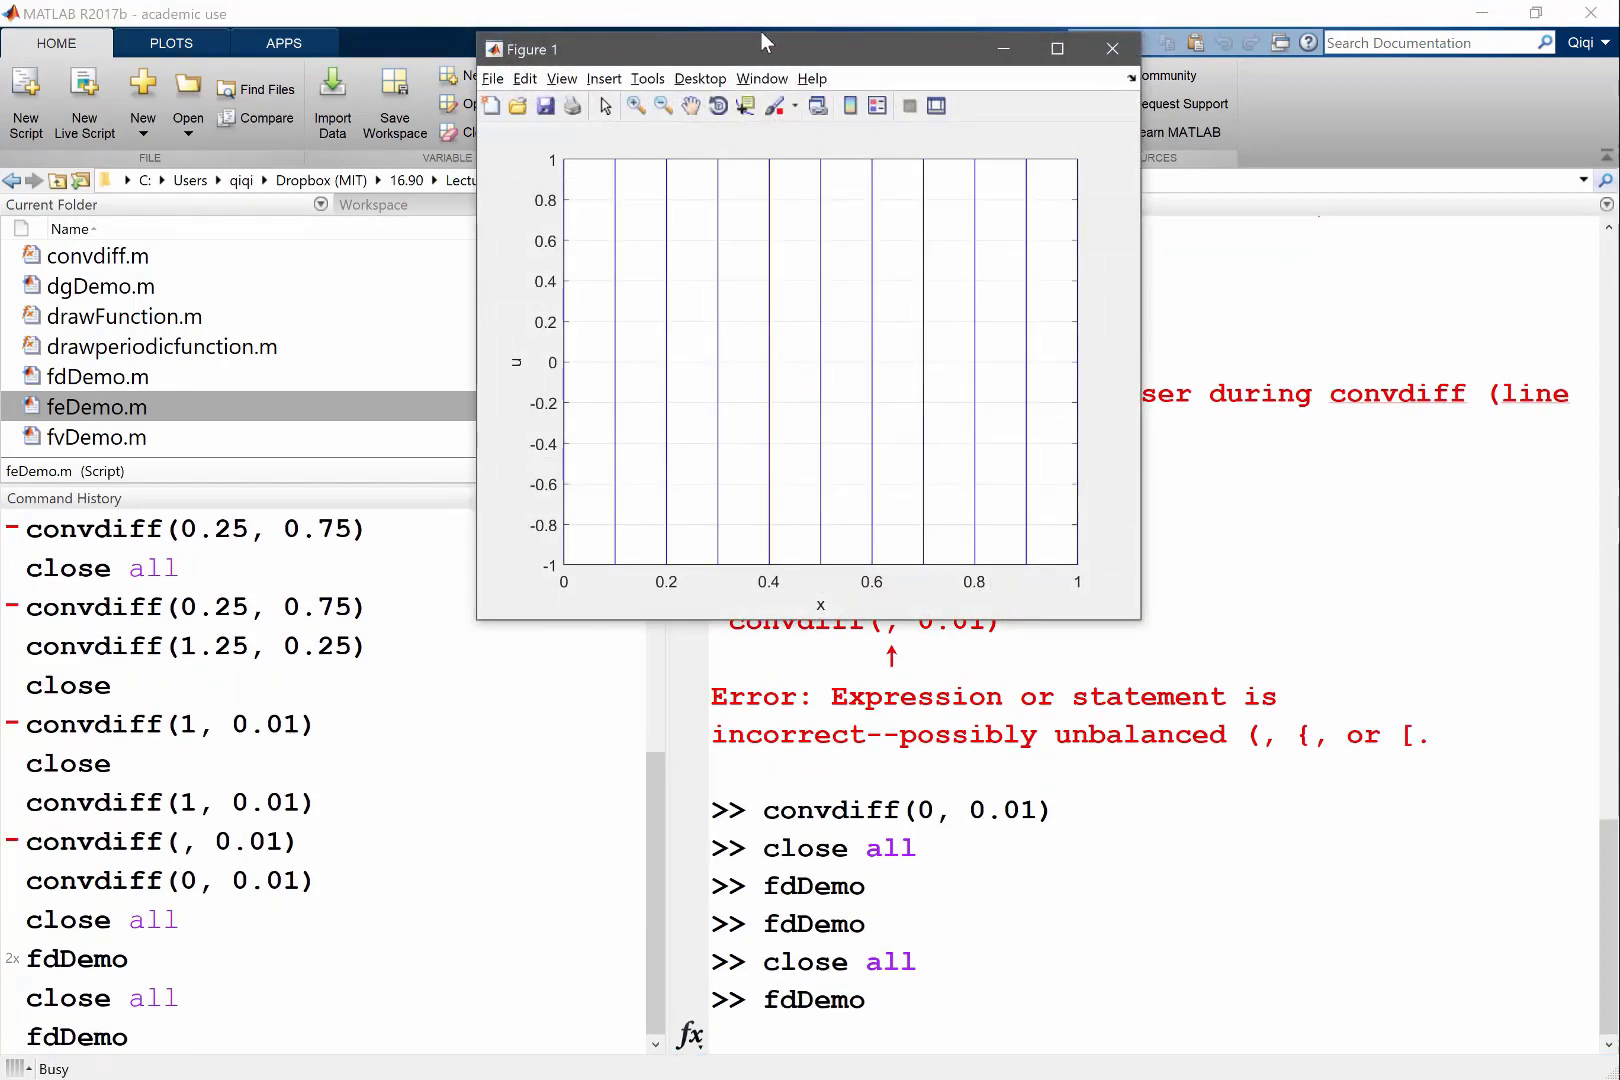
pyautogui.click(1055, 49)
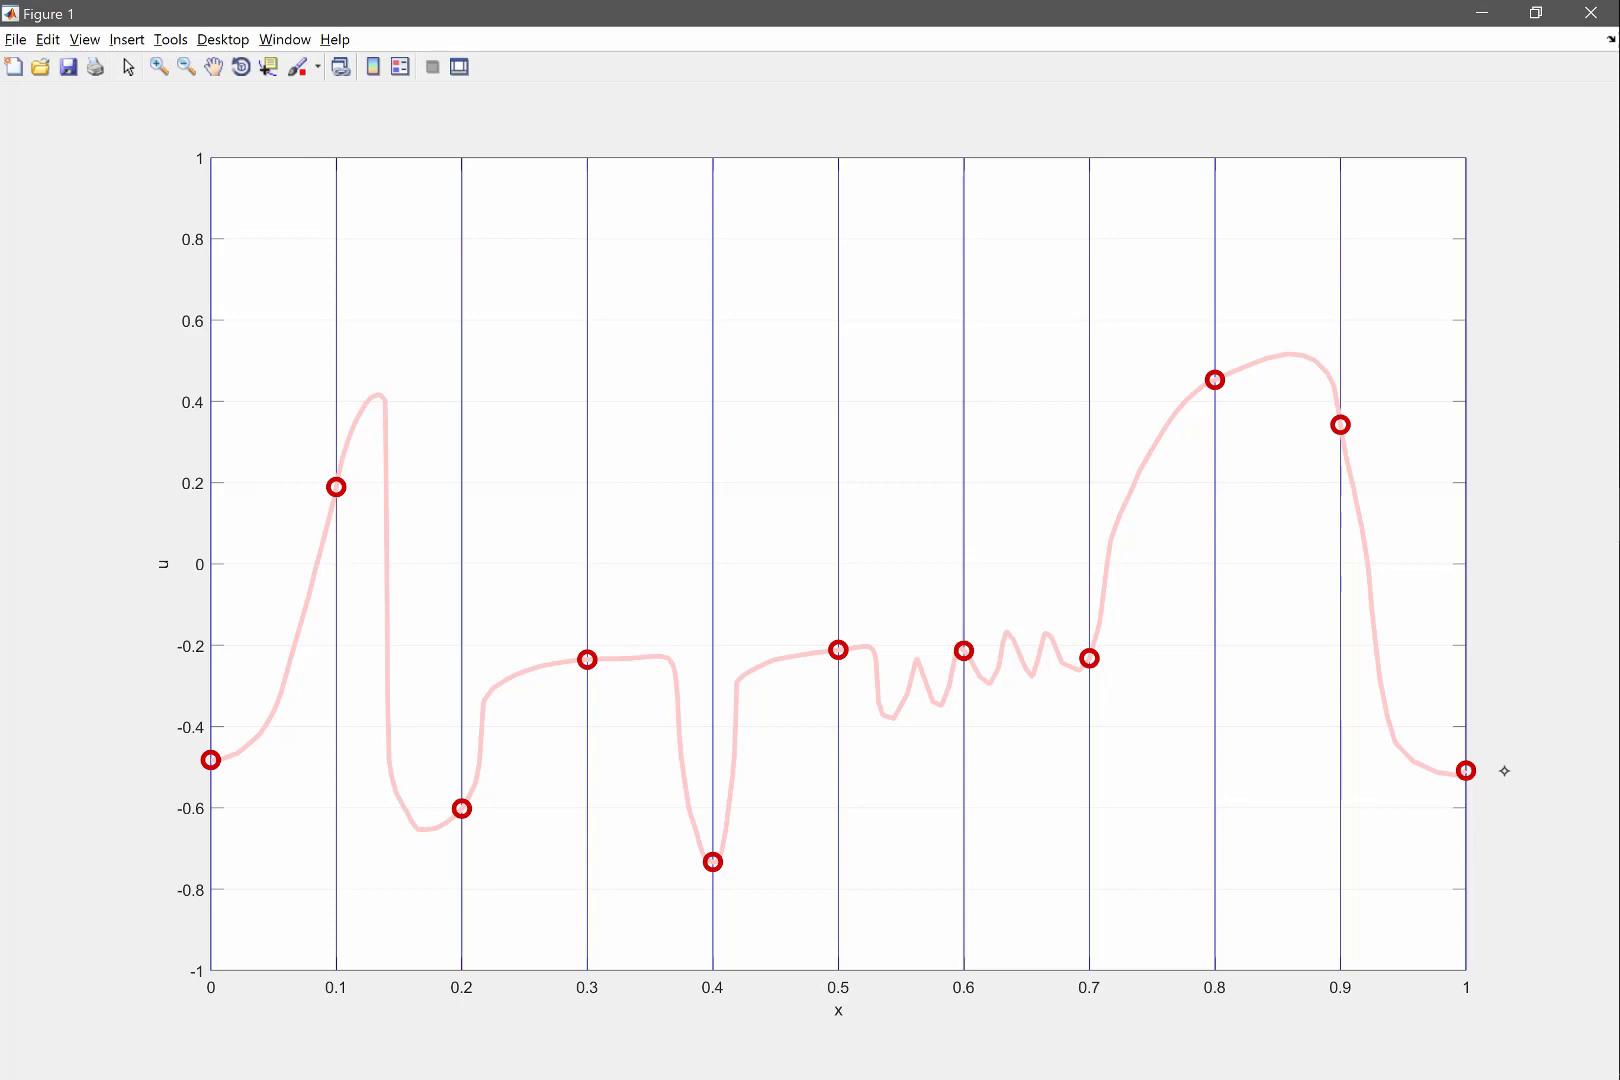
pyautogui.moveTo(1465, 508)
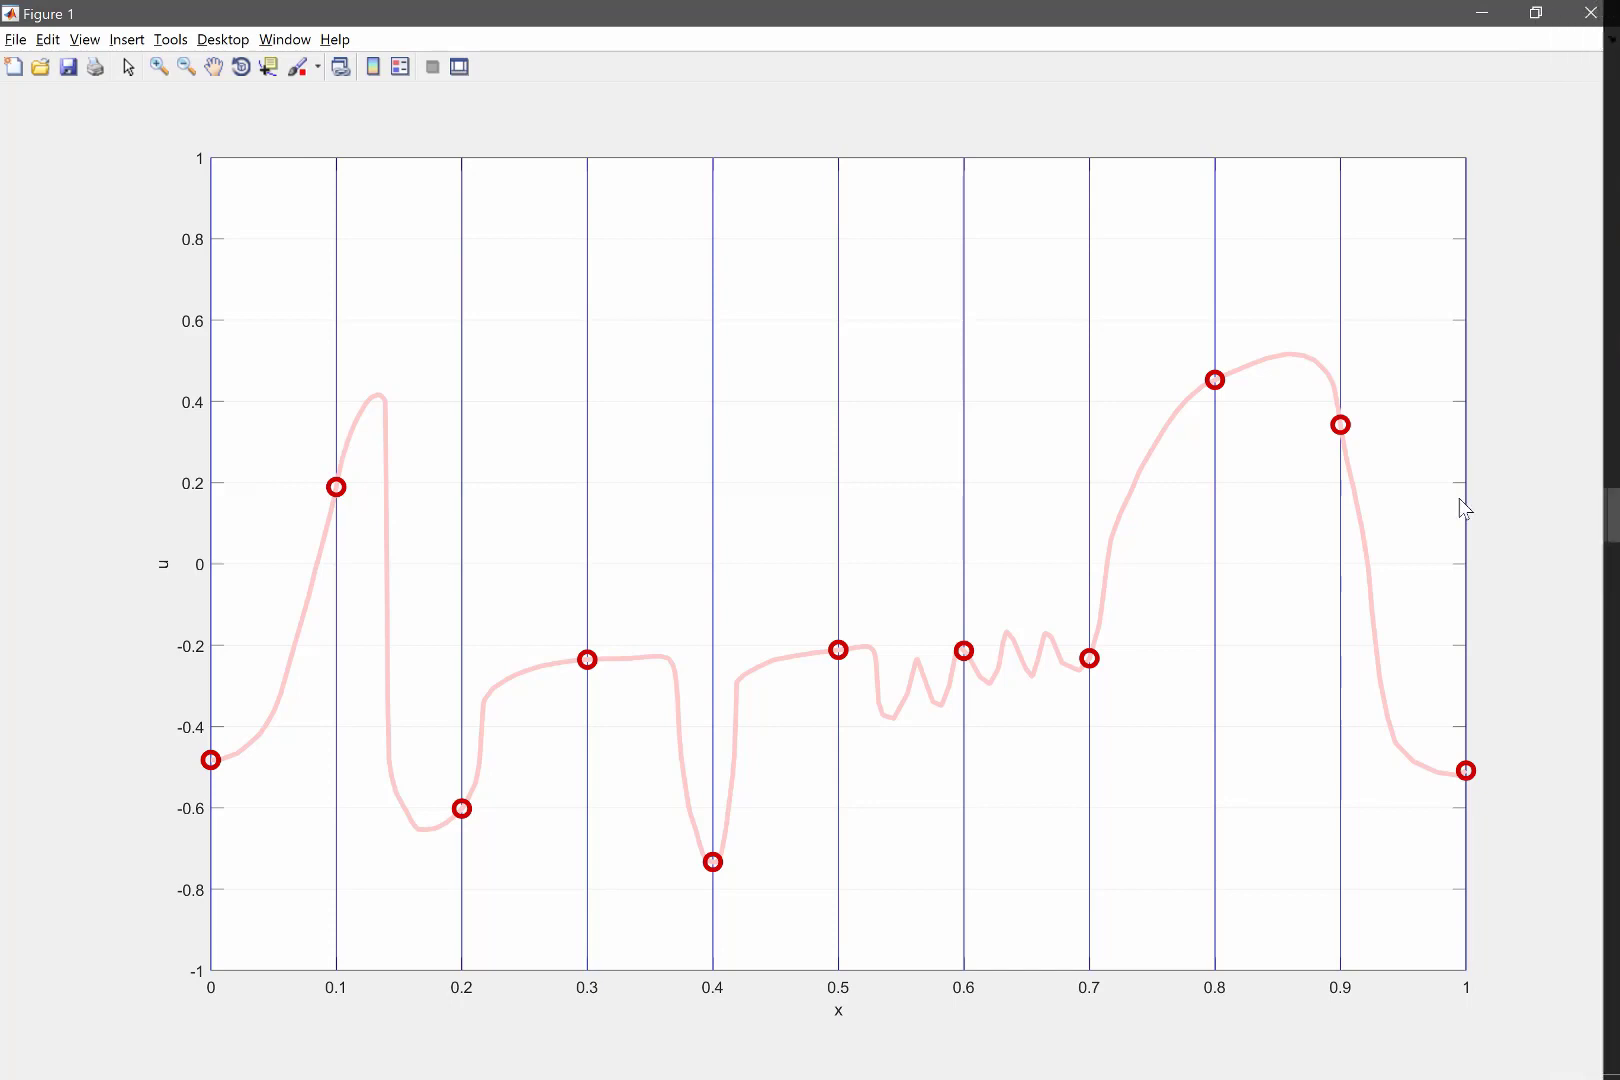
pyautogui.moveTo(1592, 13)
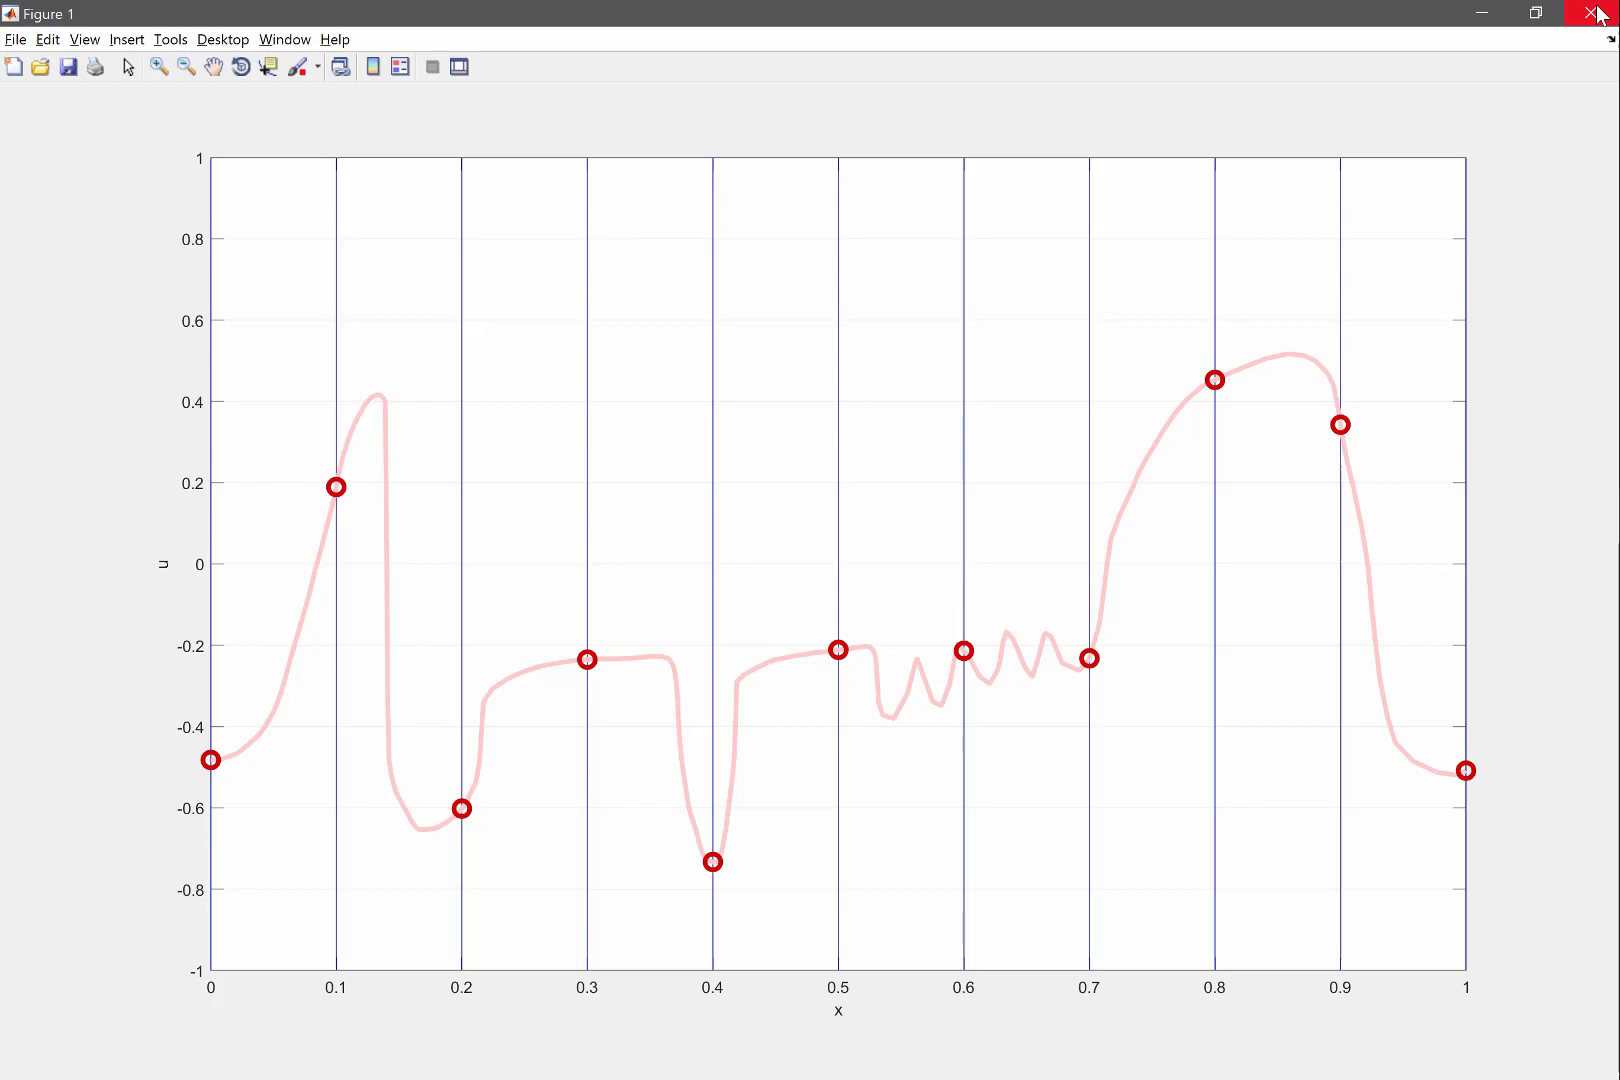
# - Close the drawn fdDemo figure, run fvDemo, and maximize the new figure
pyautogui.click(1600, 13)
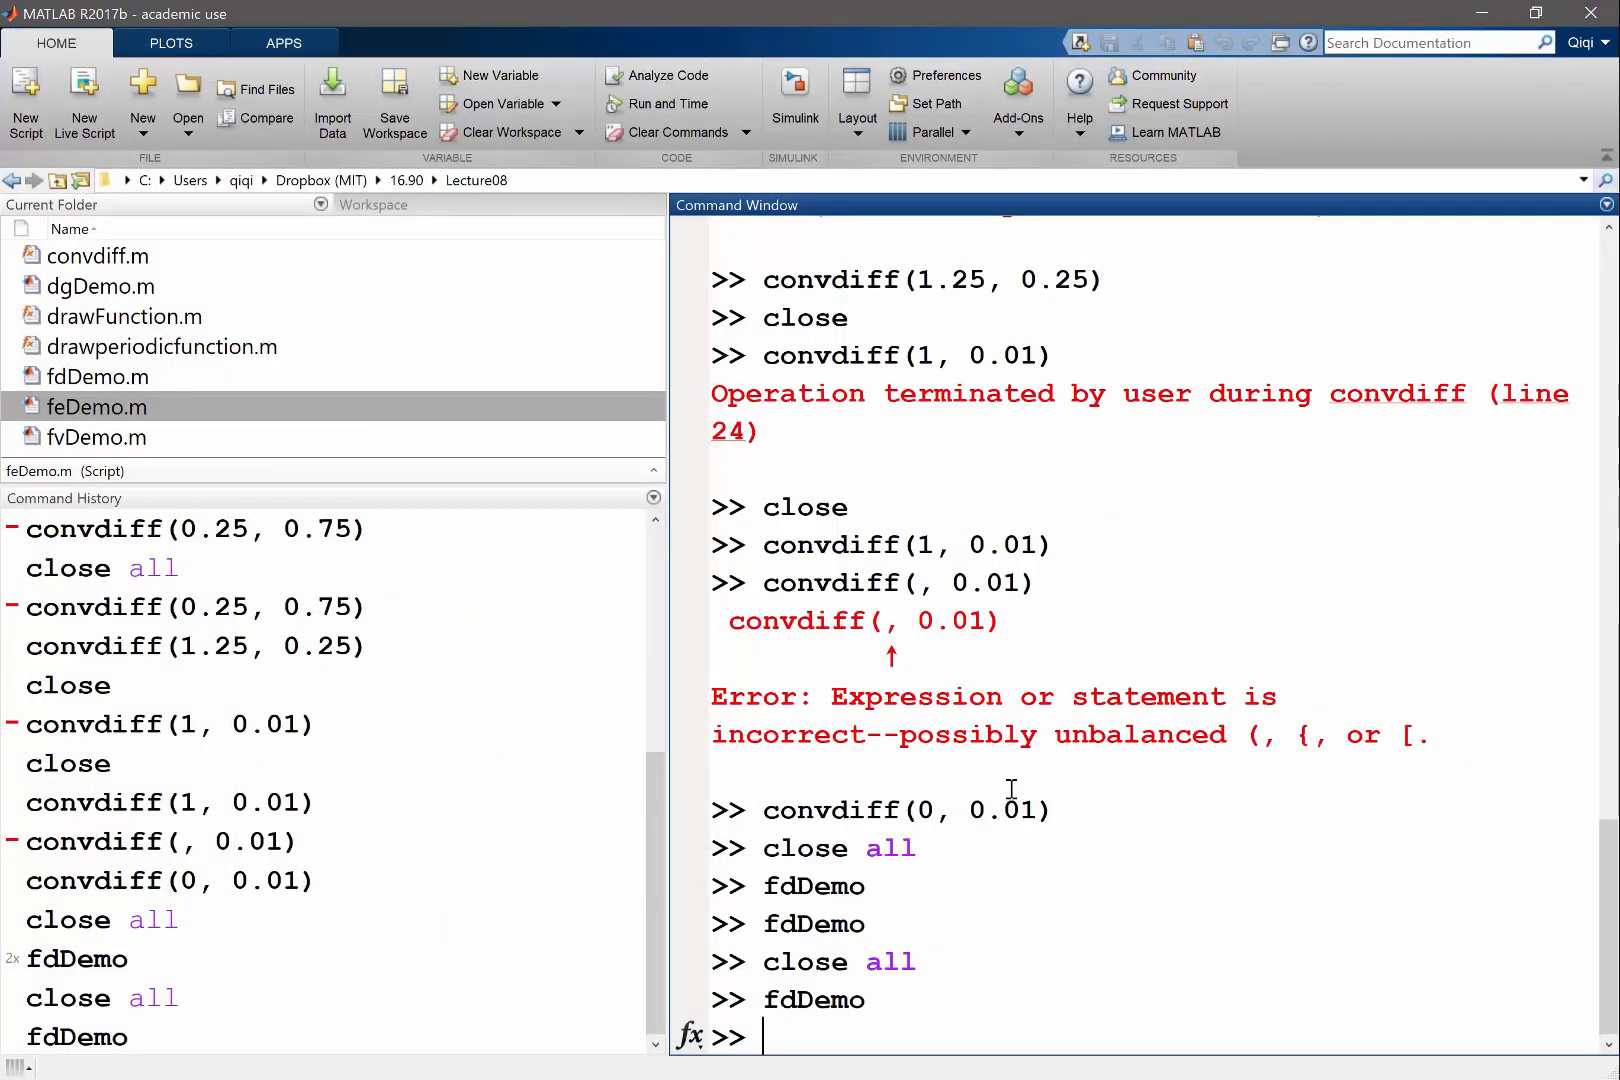
pyautogui.write('fvDemo')
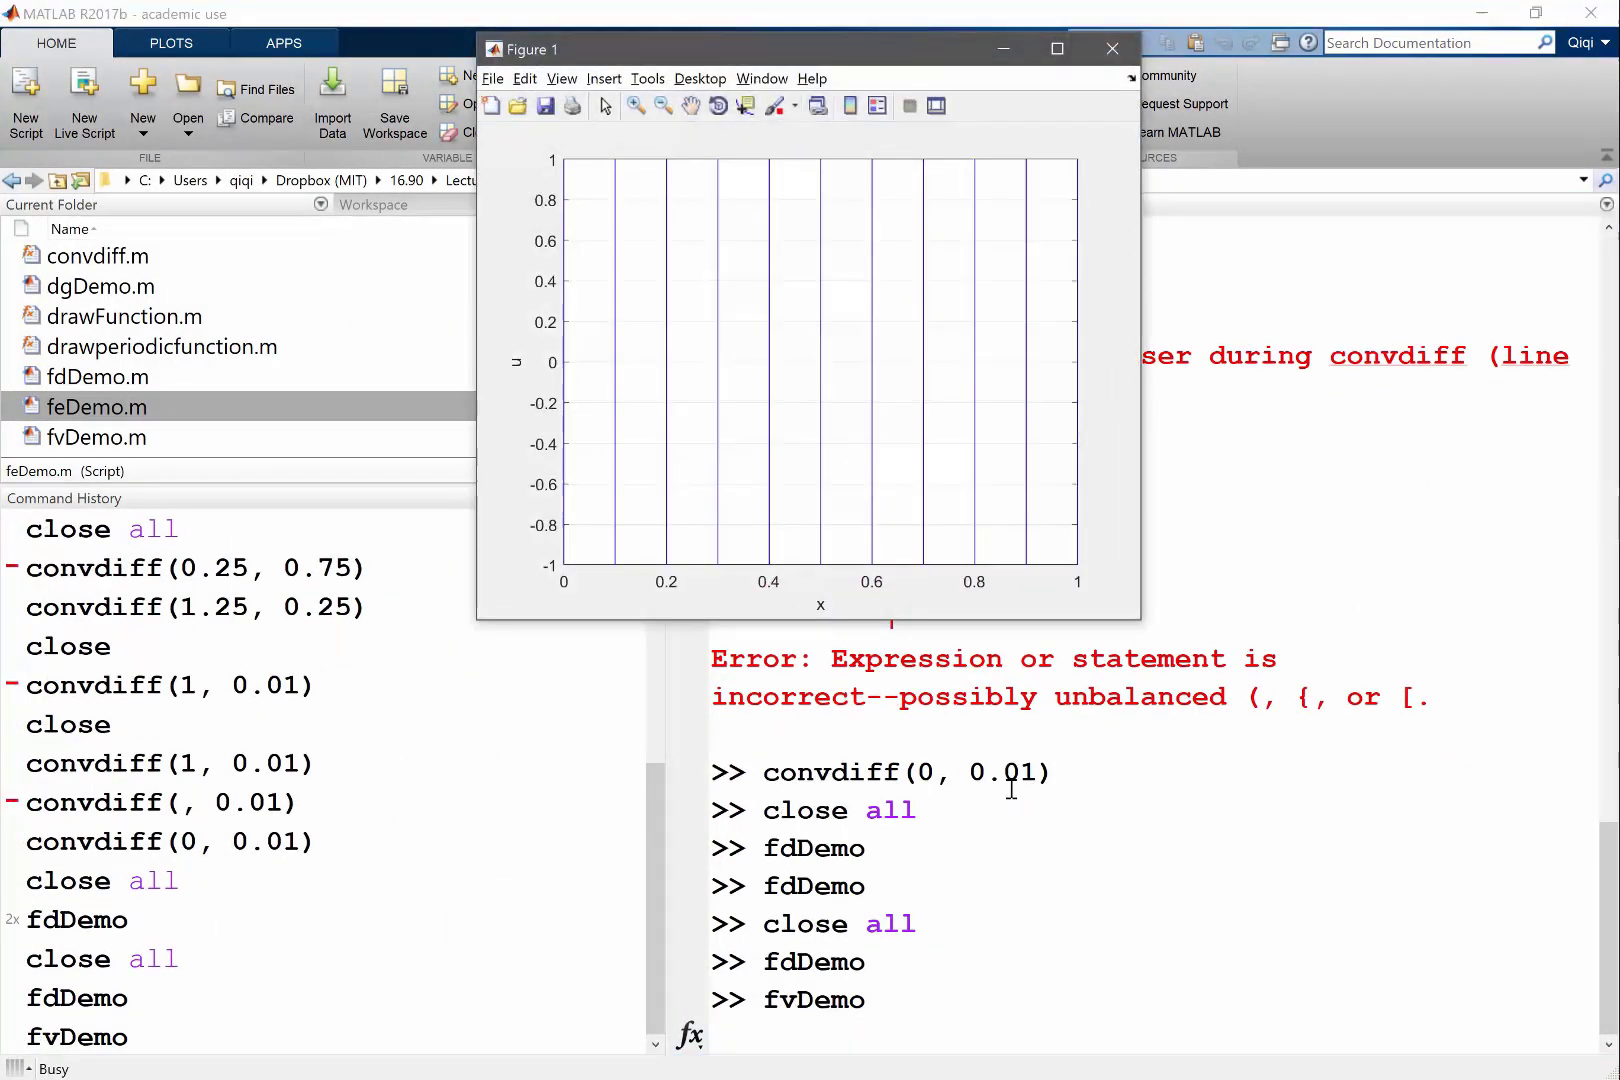
pyautogui.click(1057, 49)
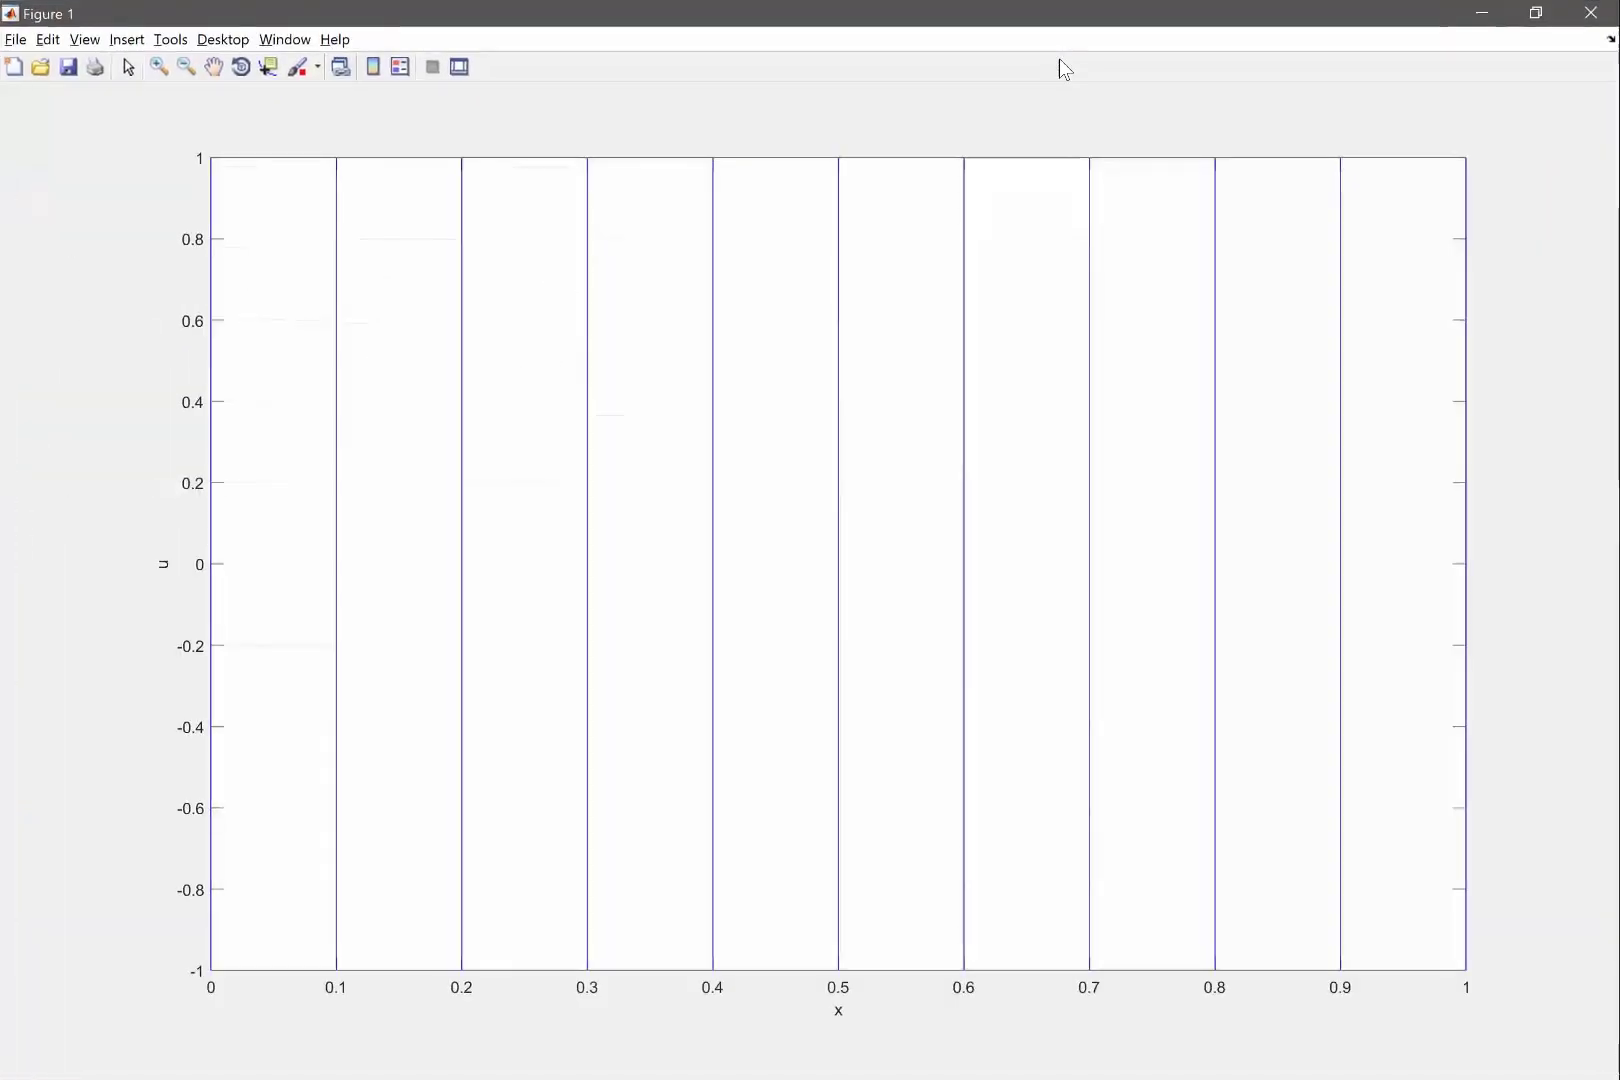